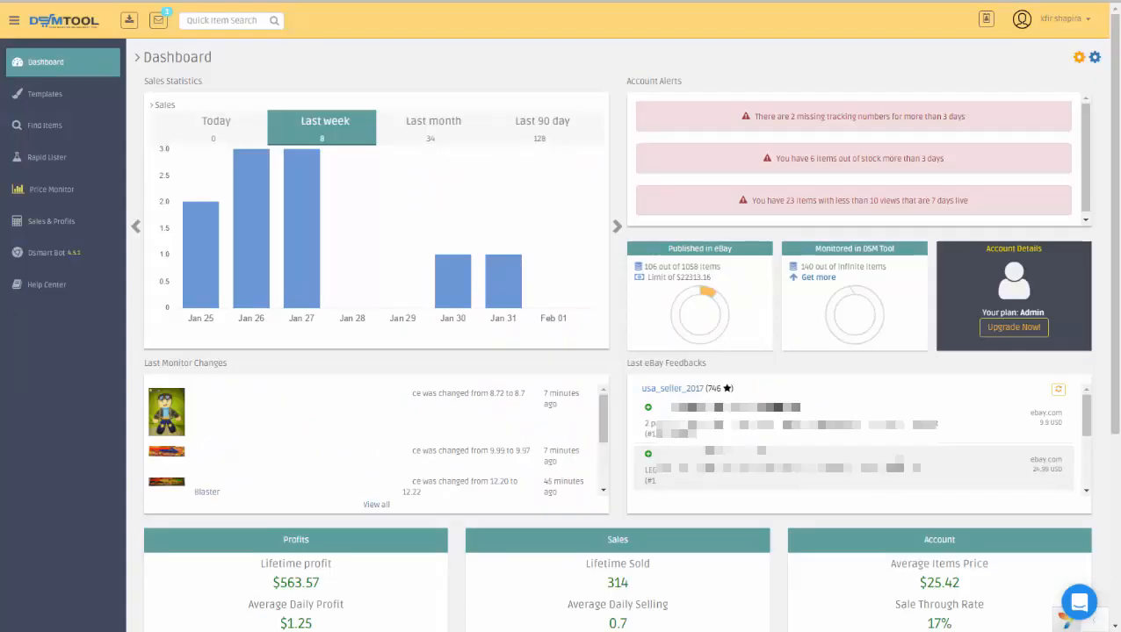
Preview the new message notifications and show the full inbox of three messages
left_click(166, 105)
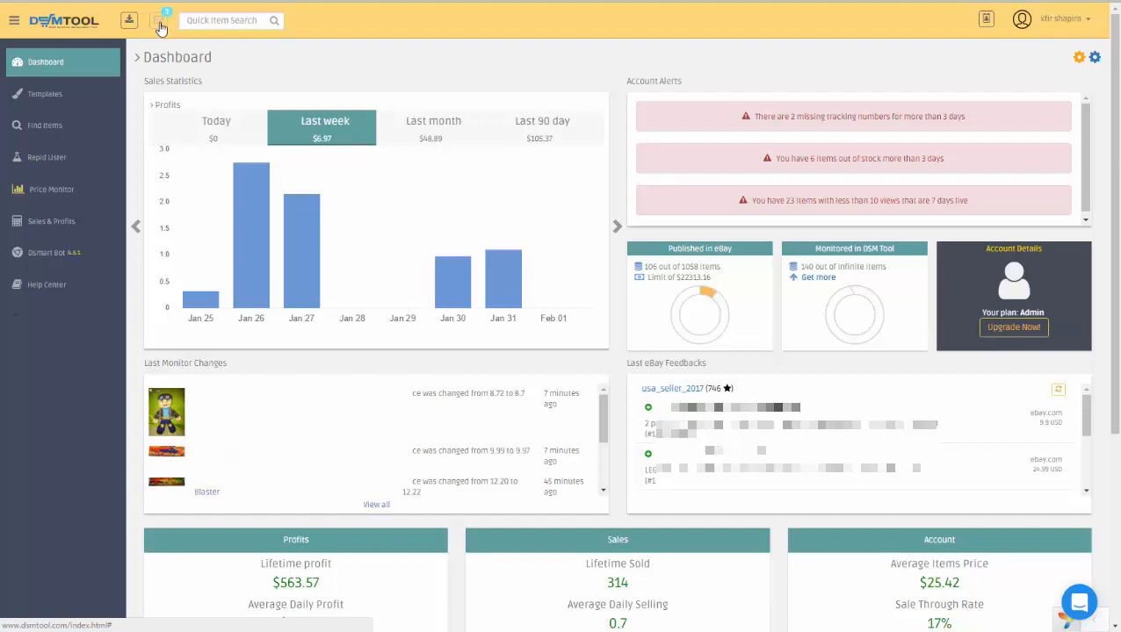
left_click(158, 21)
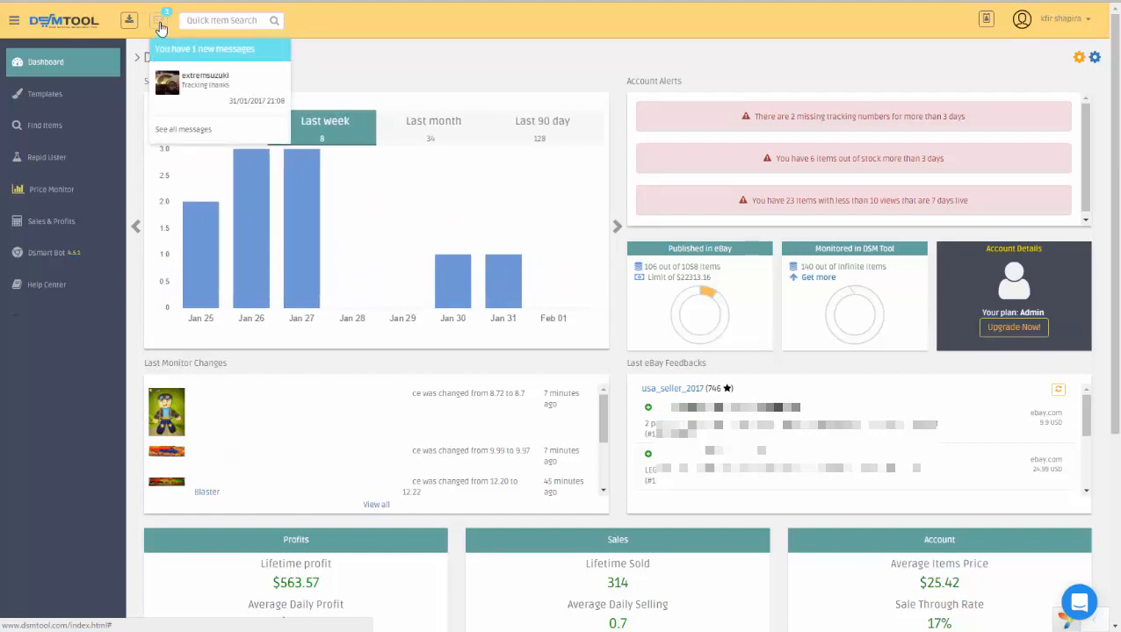
mouse_move(163, 22)
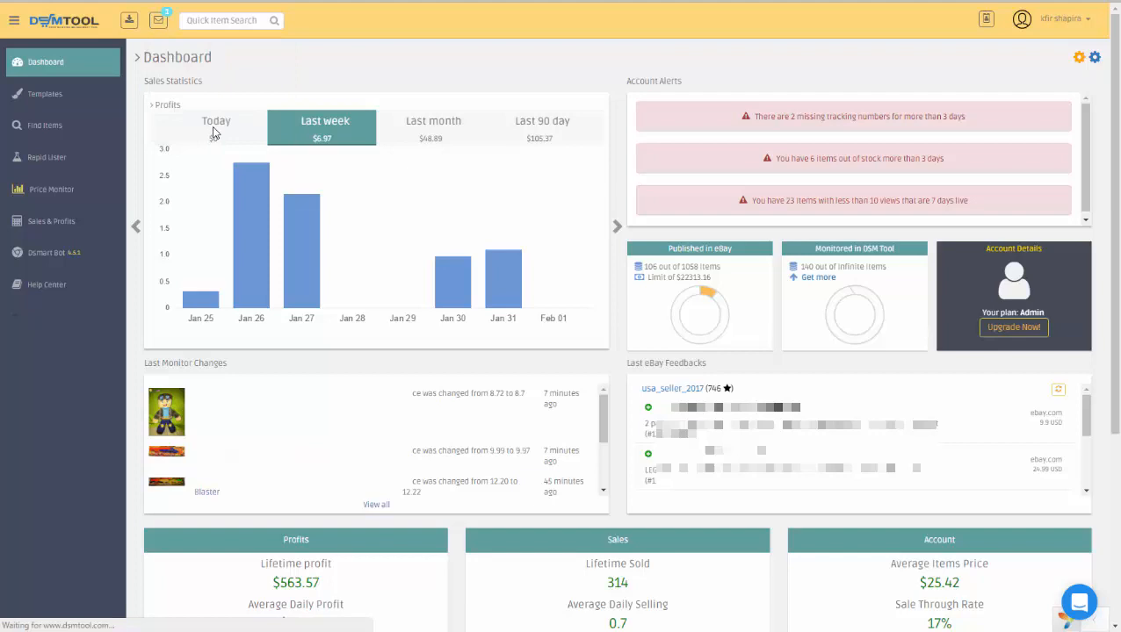
left_click(161, 21)
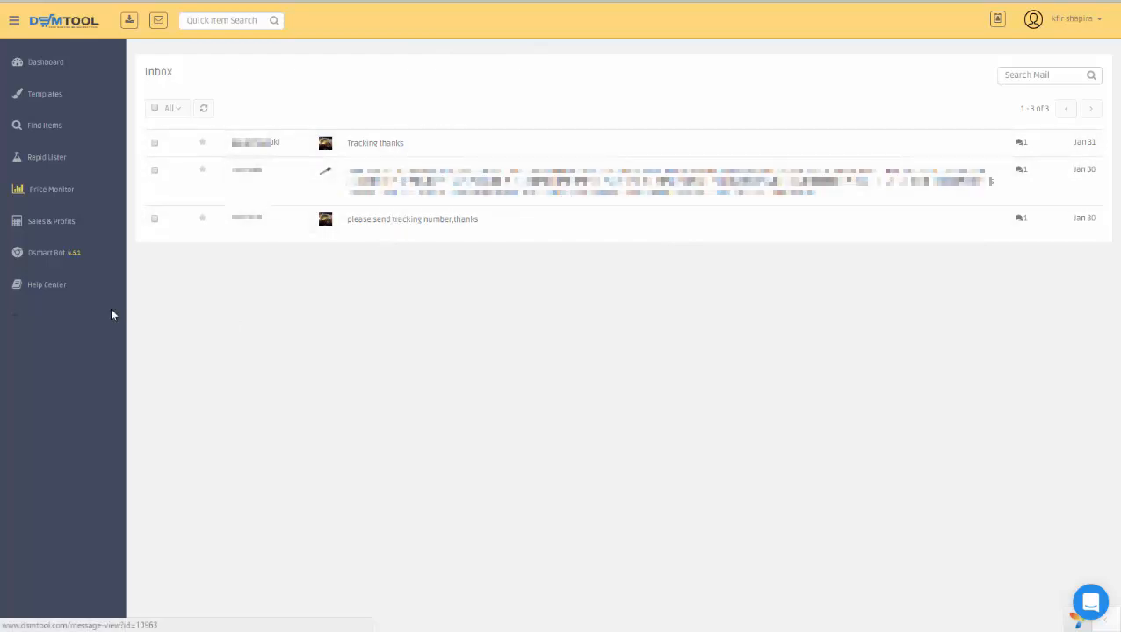
Star the 'tracking thanks' message, then tick and untick its checkbox
left_click(202, 144)
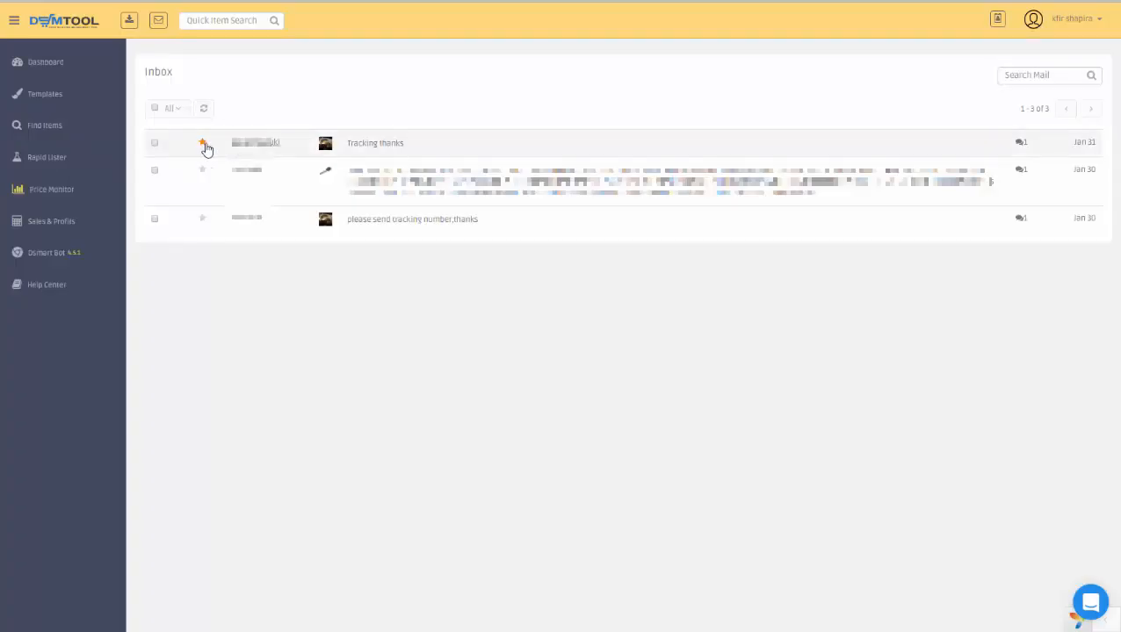
left_click(202, 143)
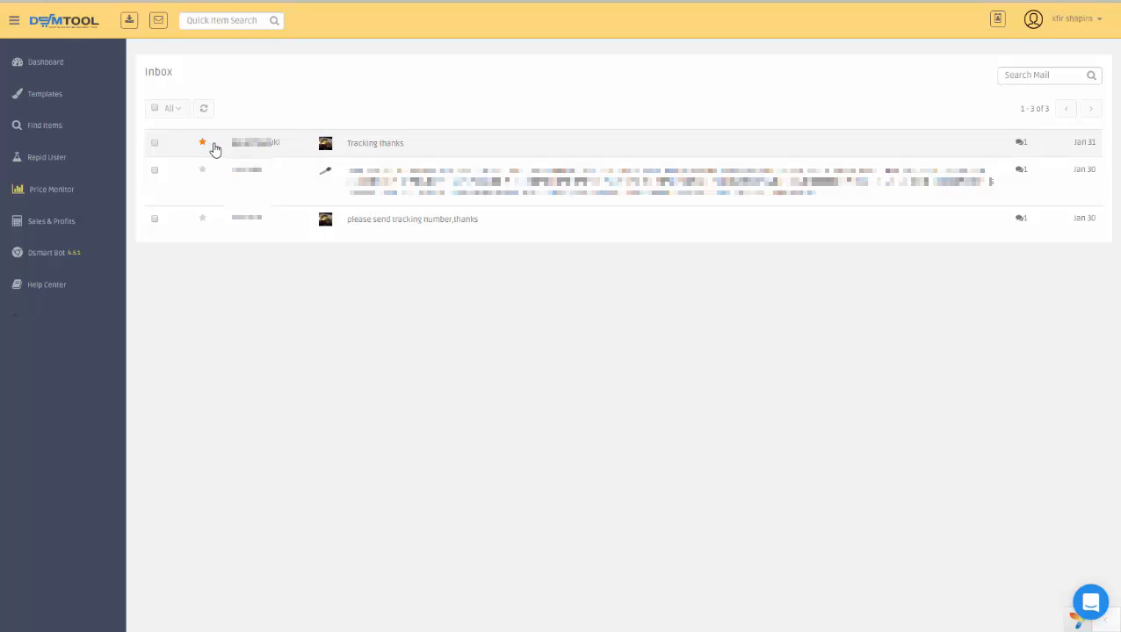
left_click(155, 142)
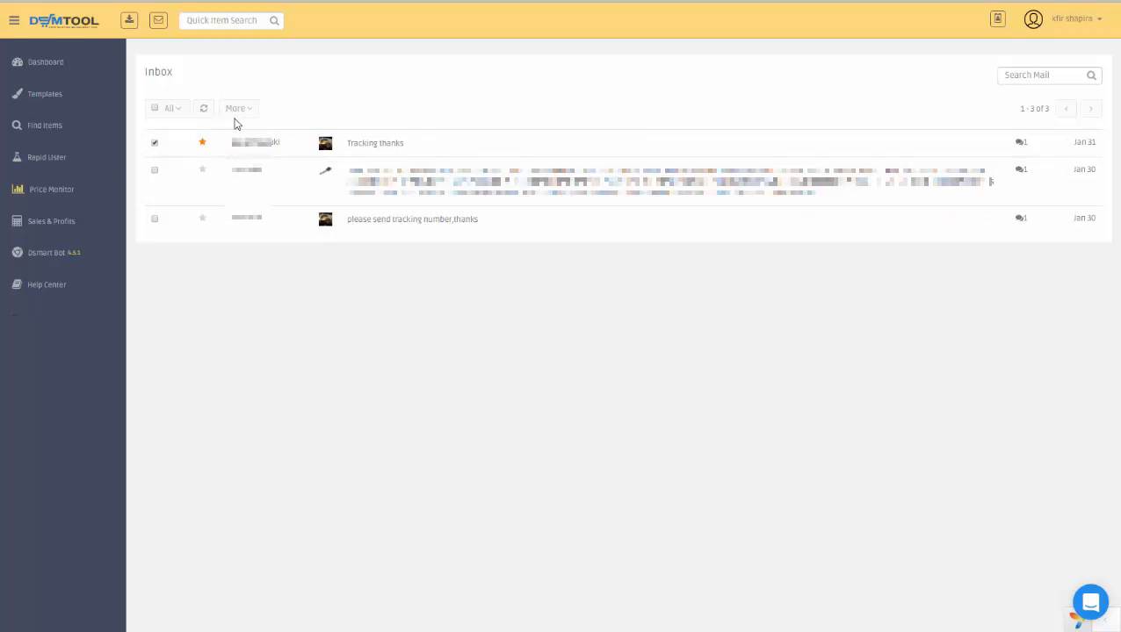
left_click(238, 109)
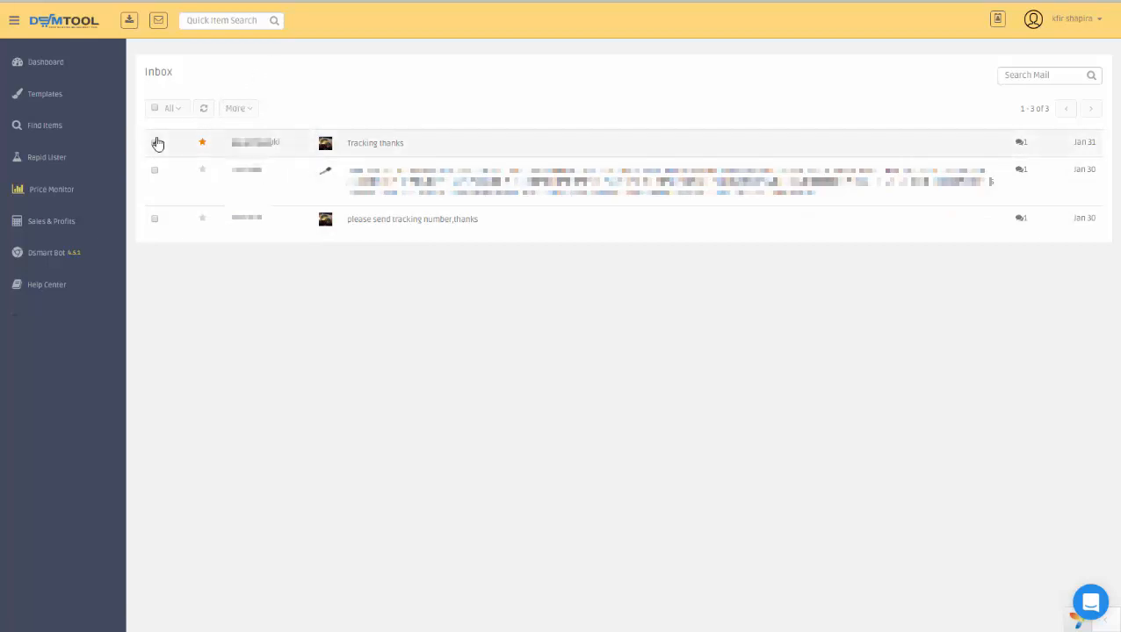
mouse_move(203, 109)
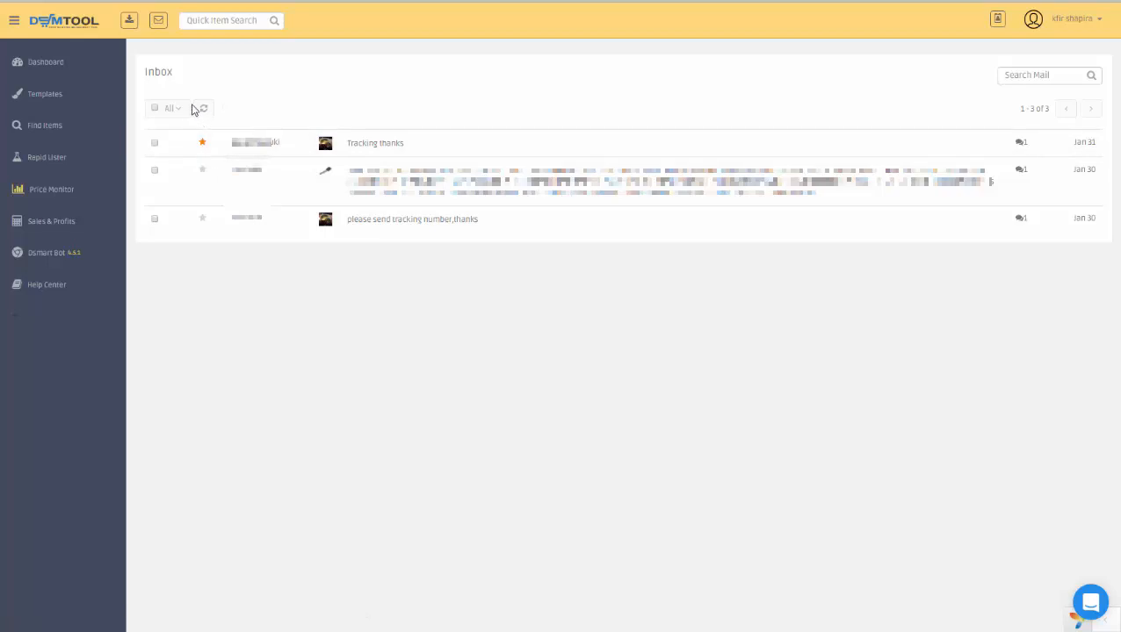
mouse_move(202, 109)
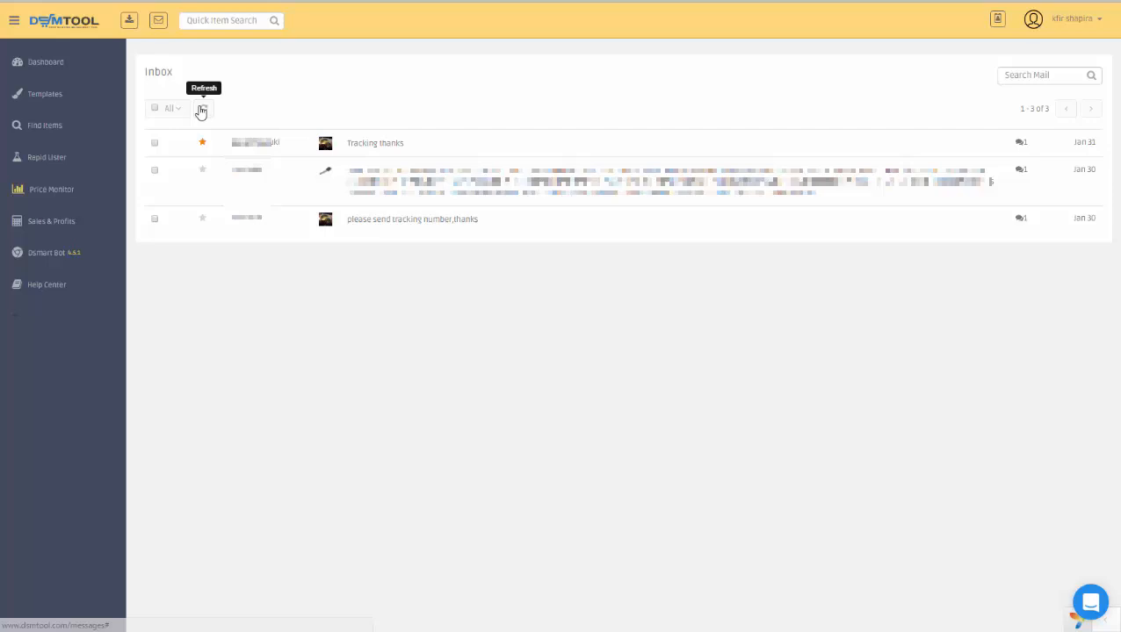
mouse_move(208, 116)
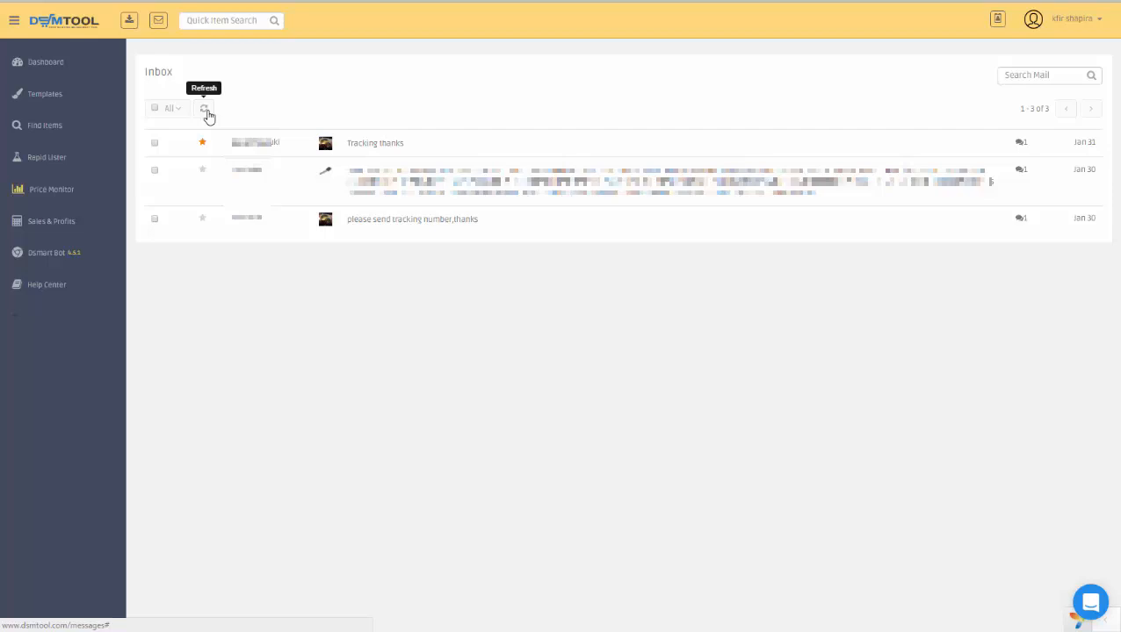
left_click(172, 109)
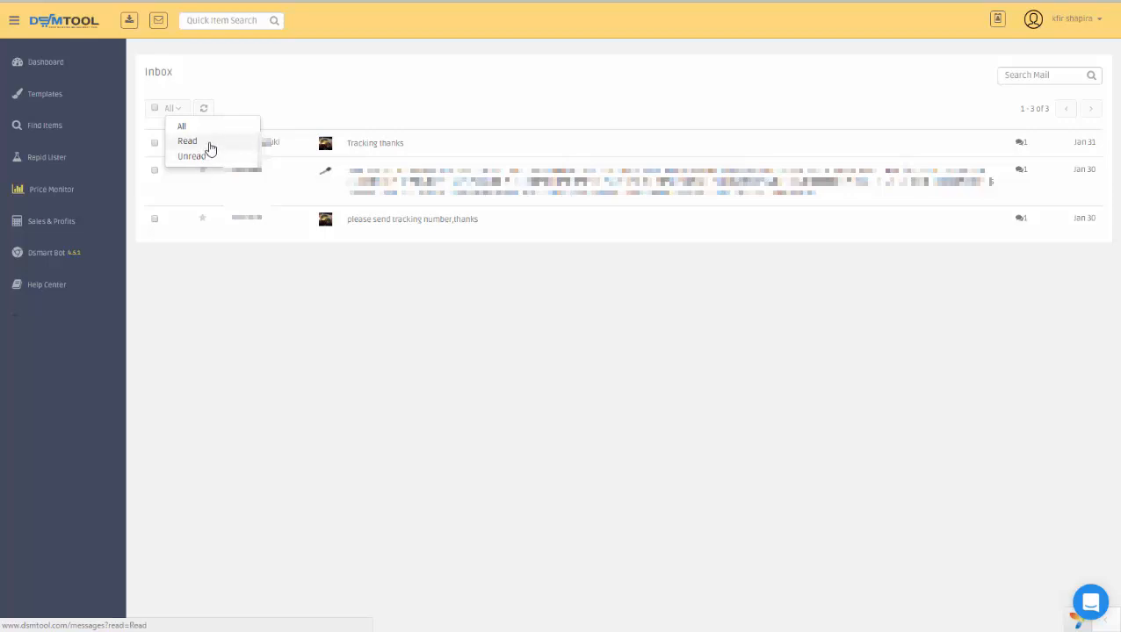
mouse_move(313, 83)
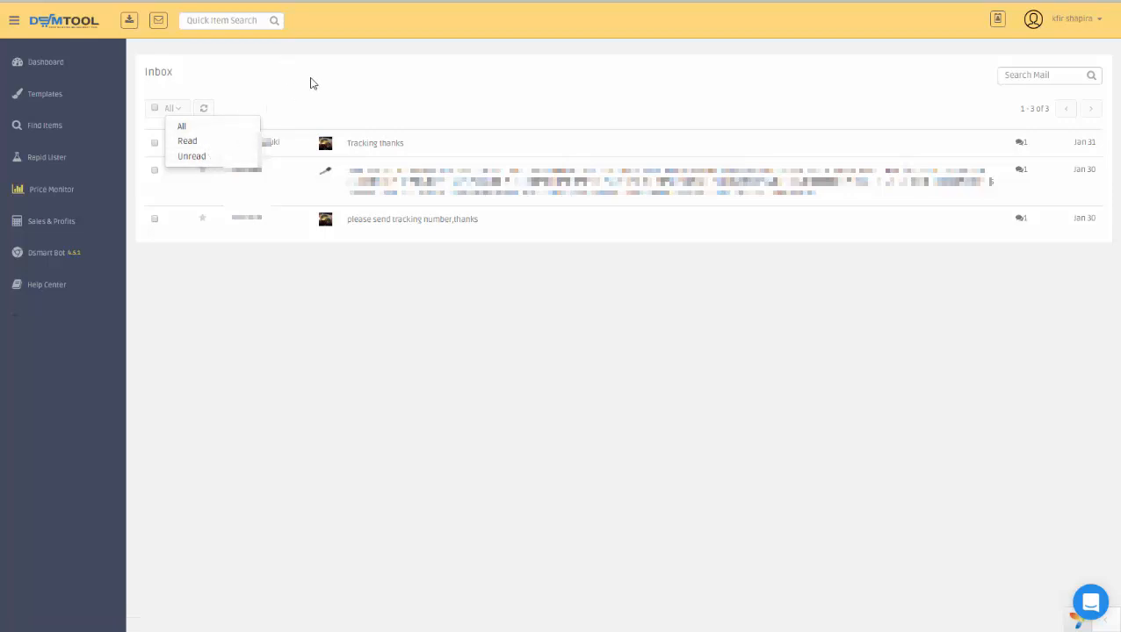
mouse_move(225, 151)
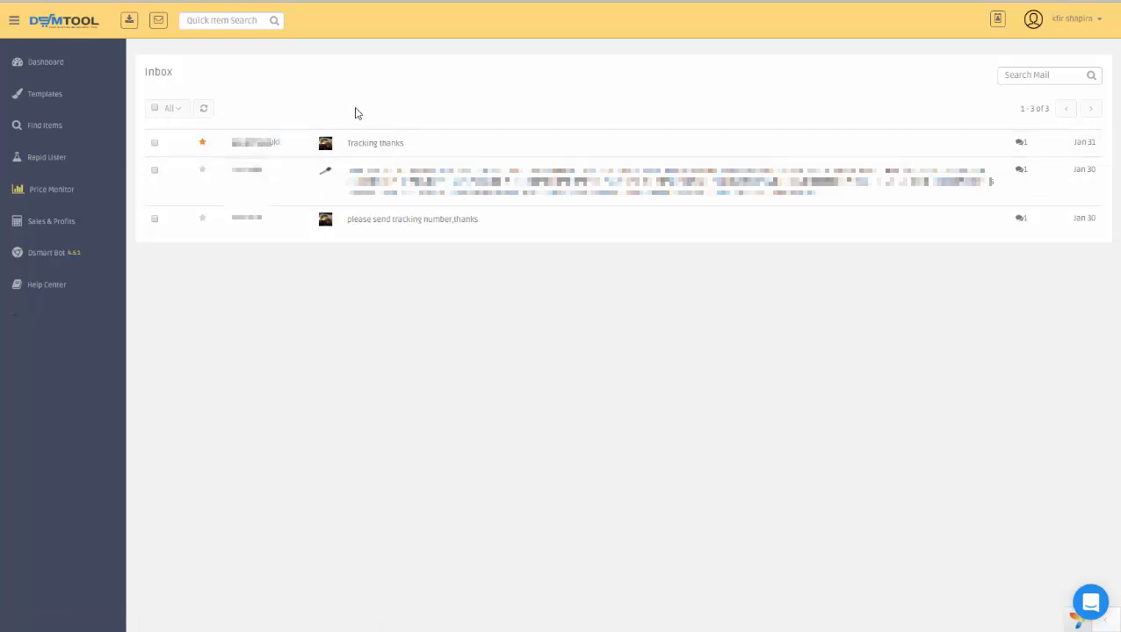
mouse_move(1040, 88)
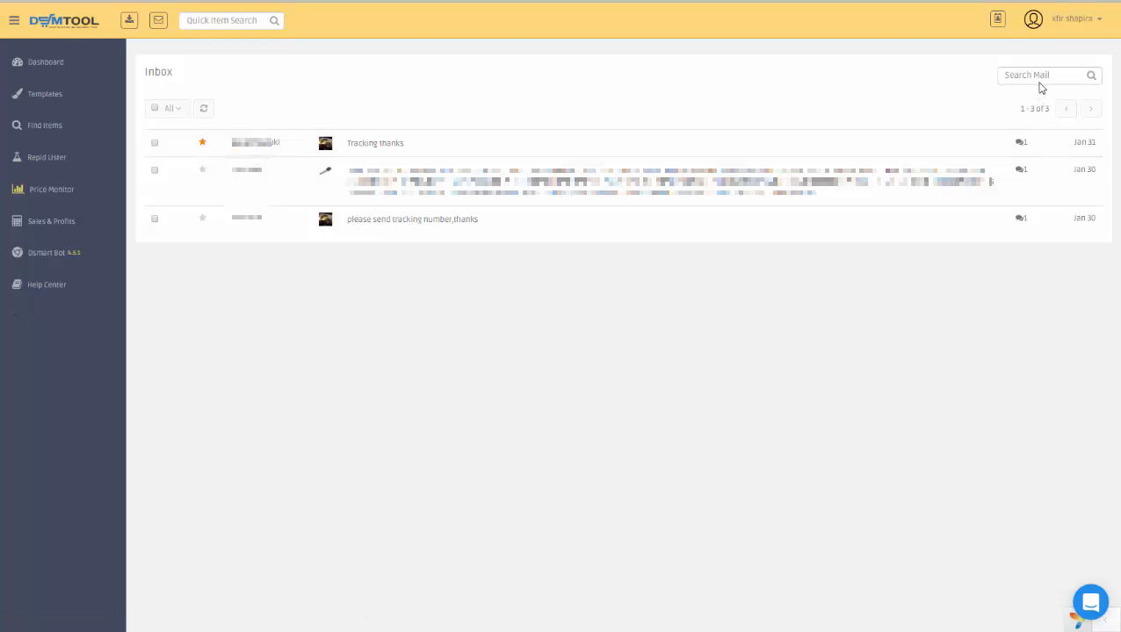
mouse_move(589, 200)
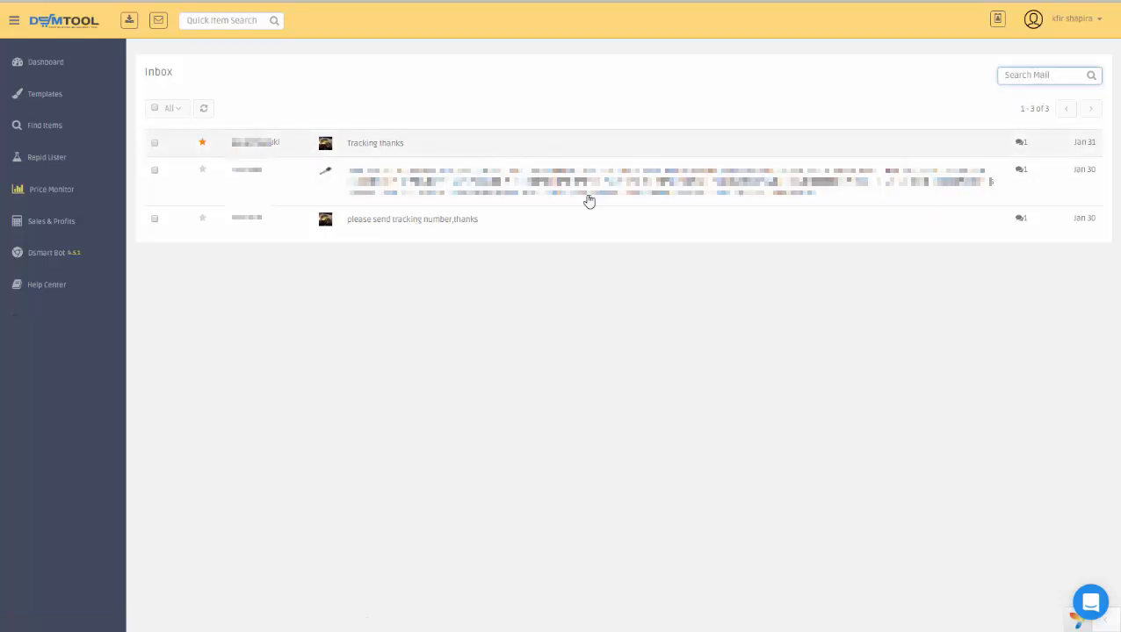
mouse_move(463, 91)
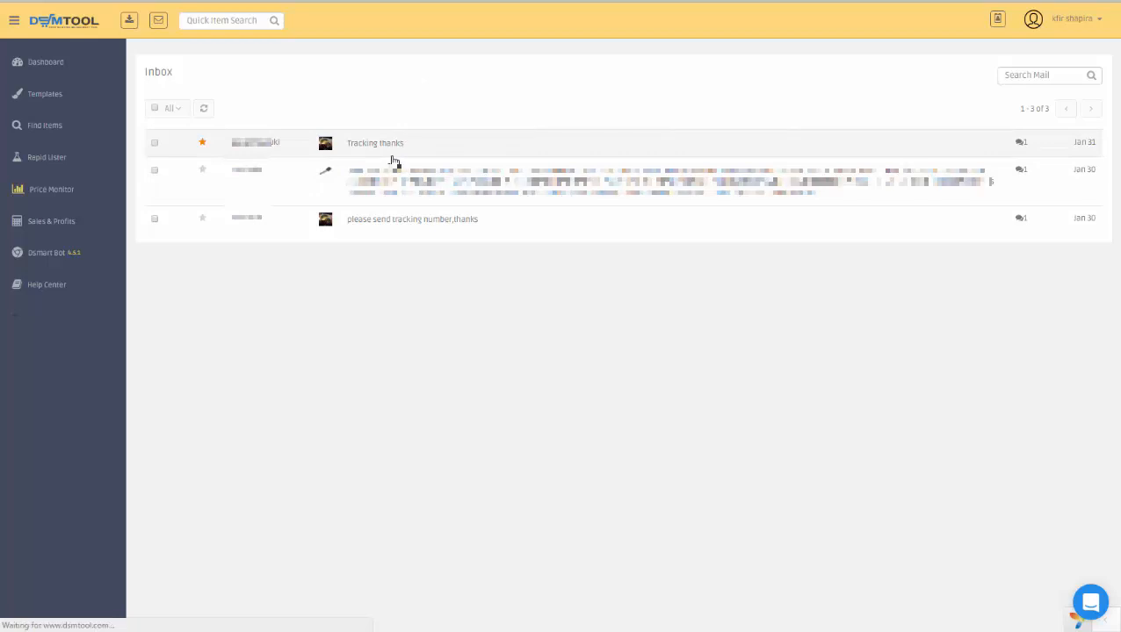
View the 'tracking thanks' conversation and begin a reply with 'Soon'
left_click(375, 143)
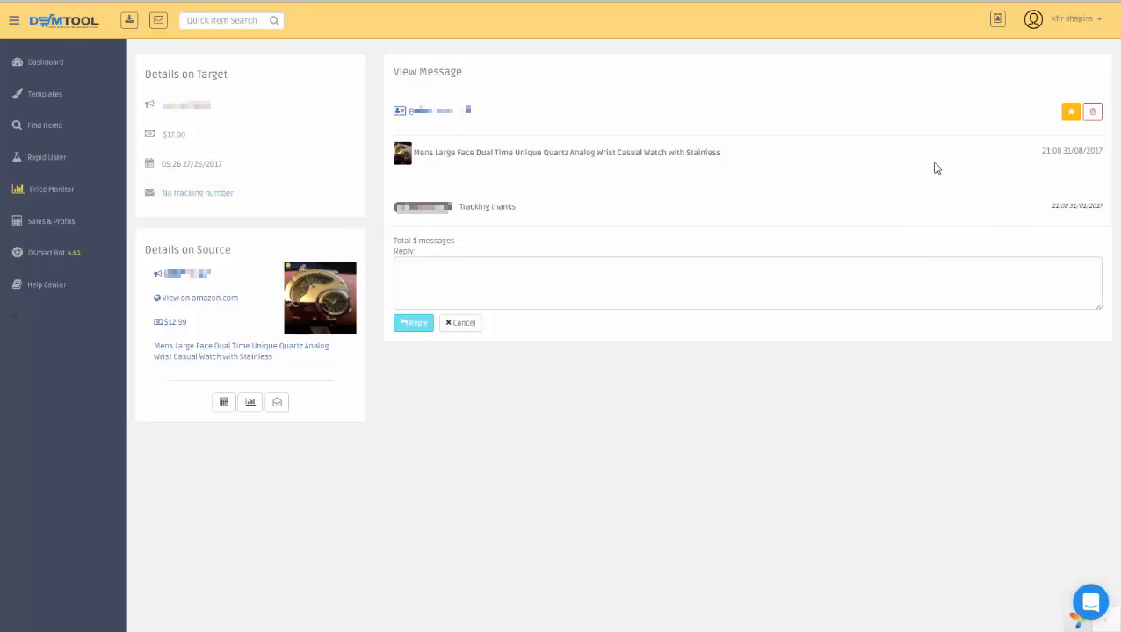
mouse_move(450, 176)
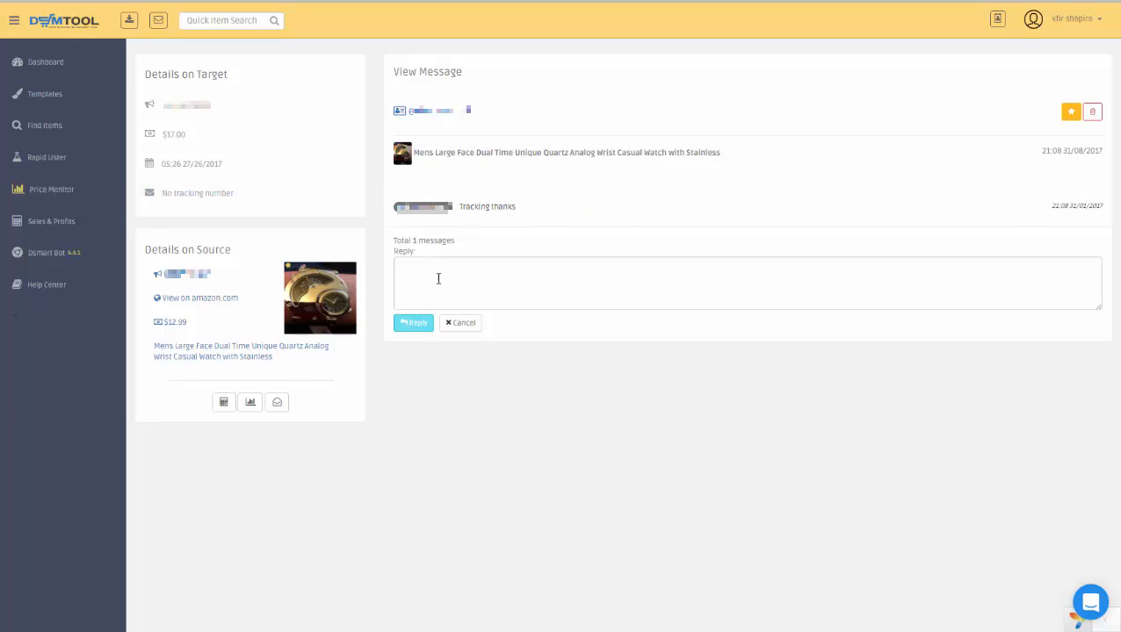
left_click(477, 281)
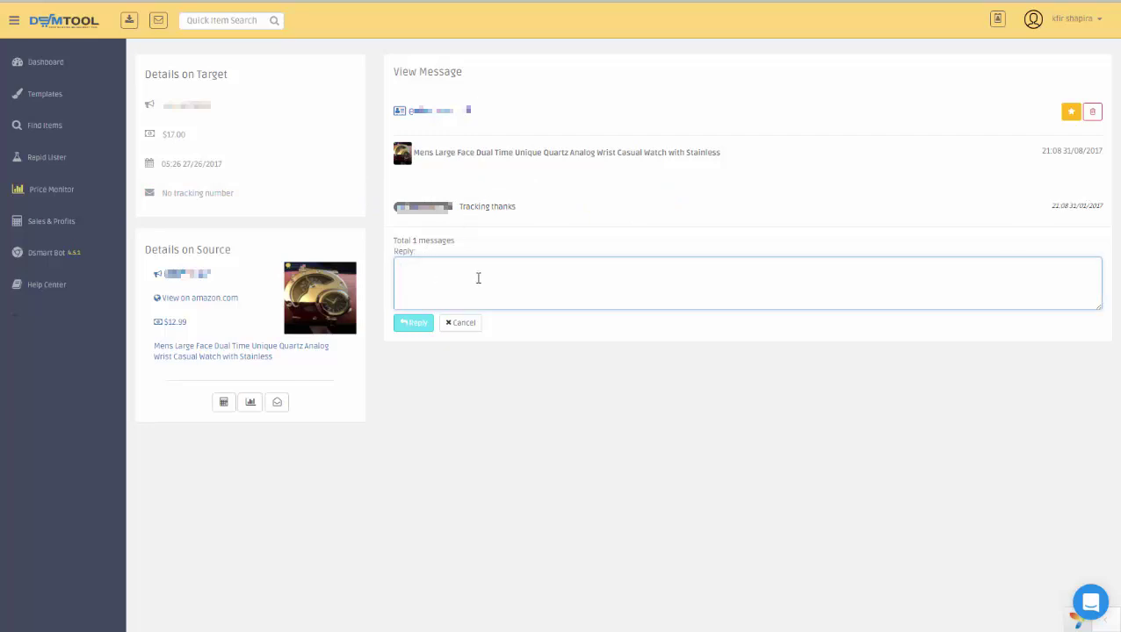
type("Soon")
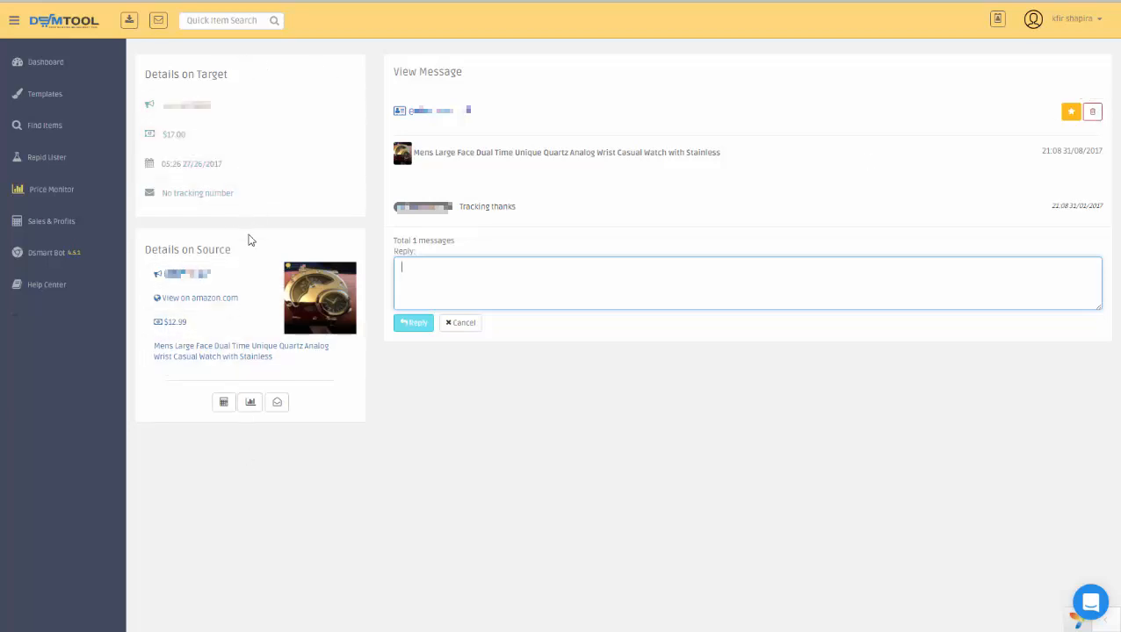
mouse_move(253, 221)
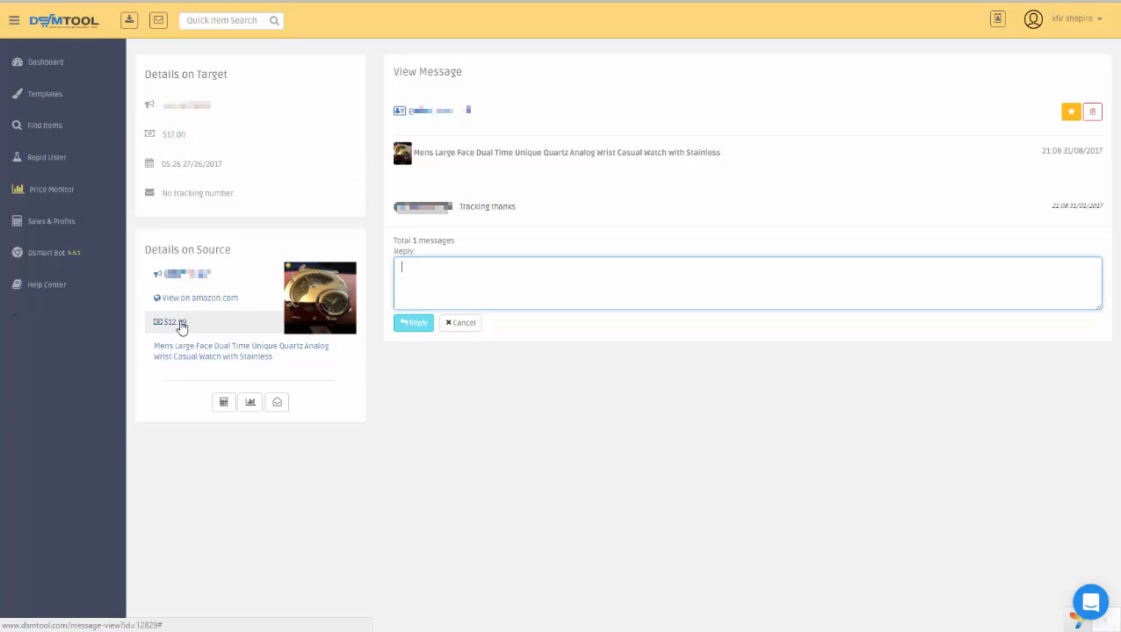
mouse_move(320, 316)
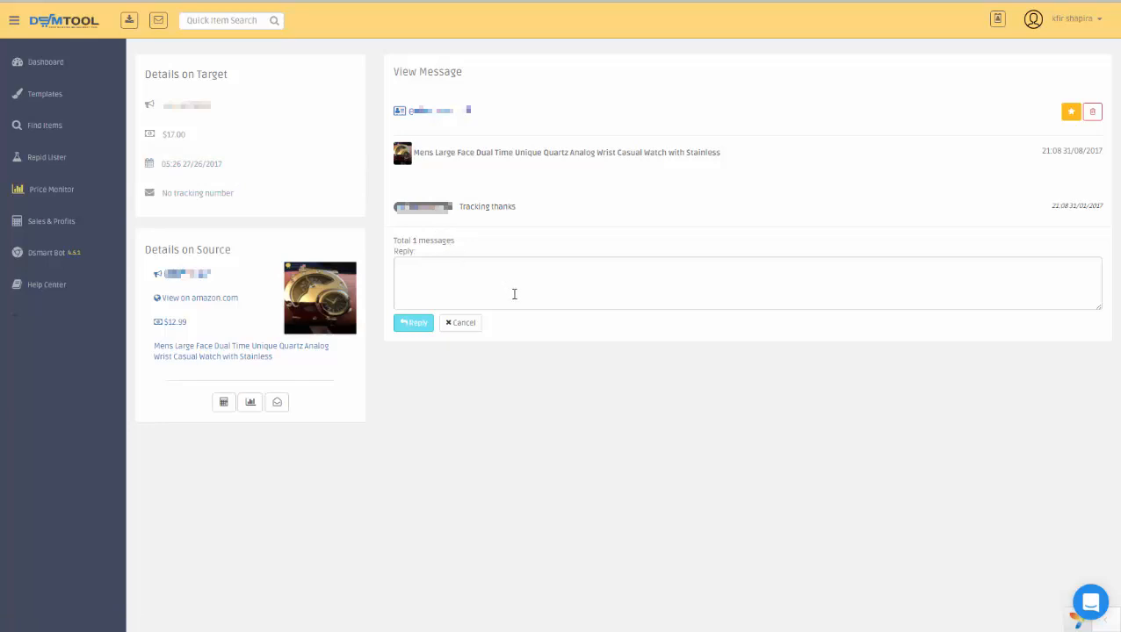
mouse_move(427, 338)
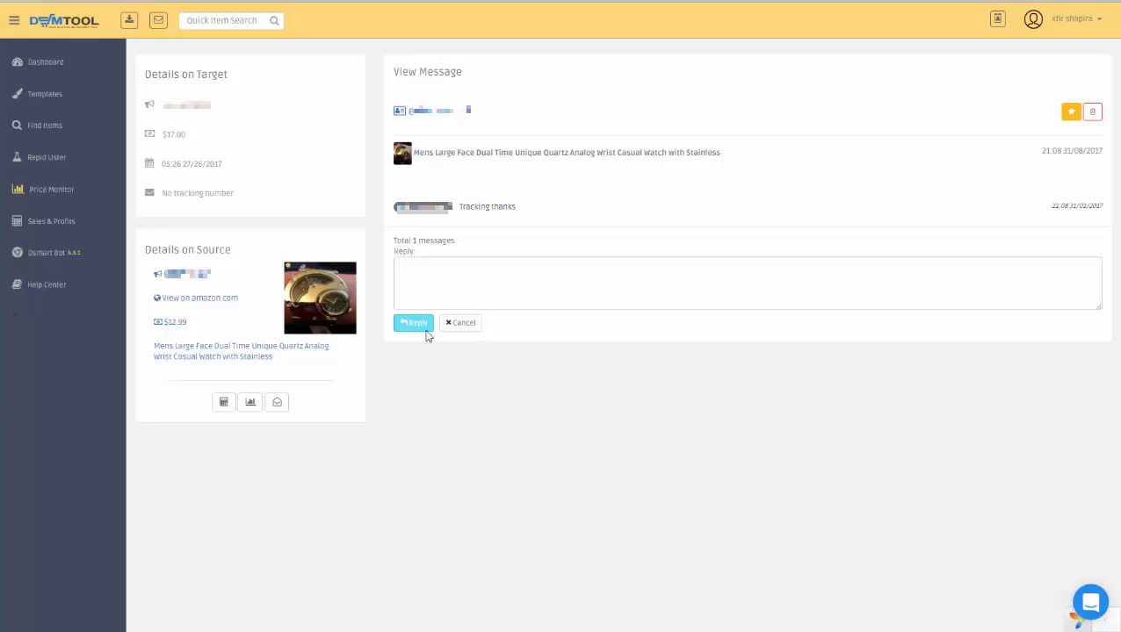
mouse_move(492, 446)
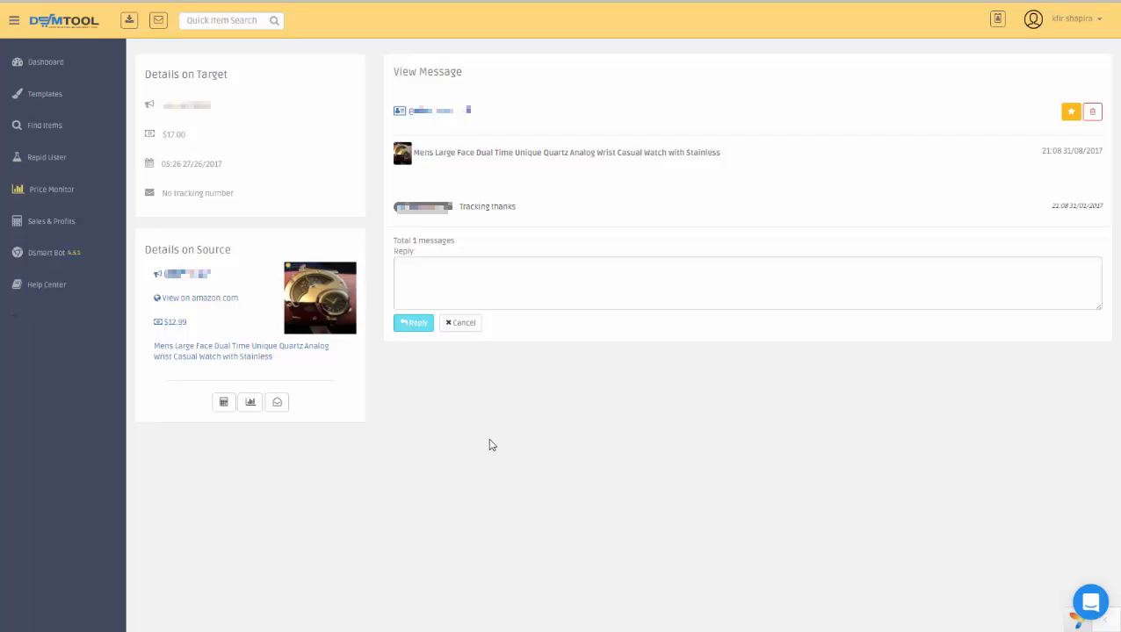
mouse_move(576, 579)
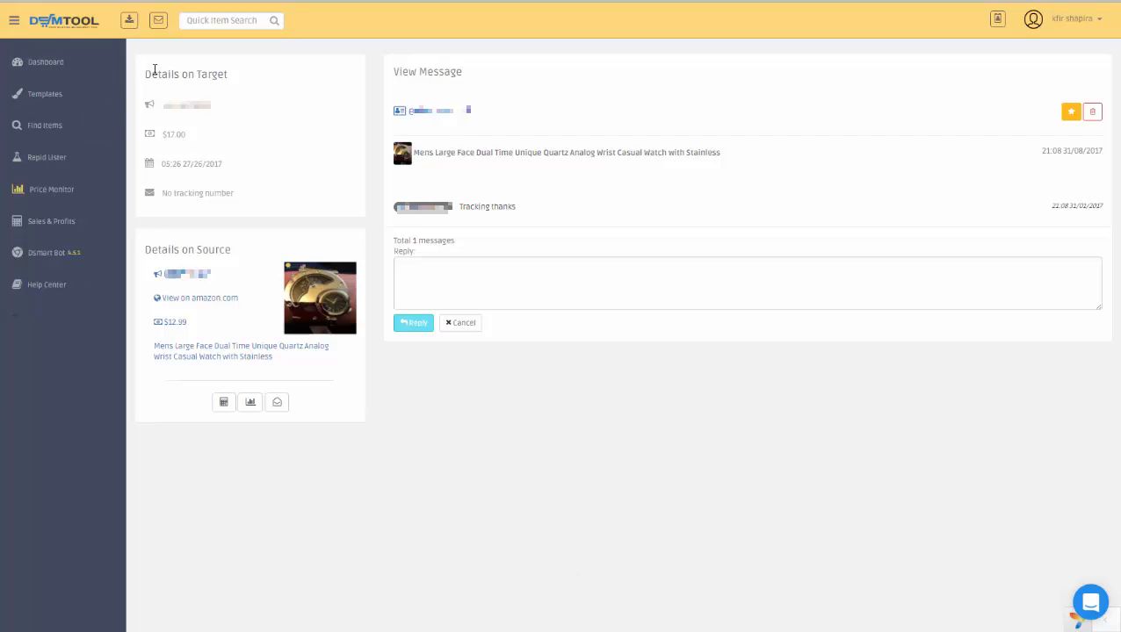
mouse_move(176, 81)
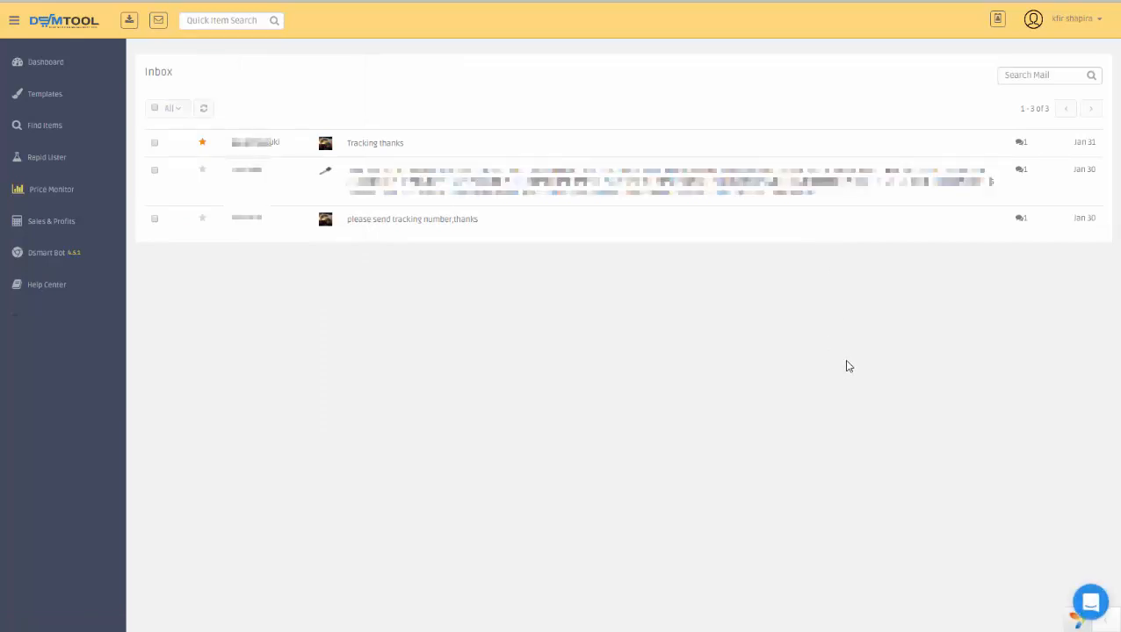
mouse_move(873, 348)
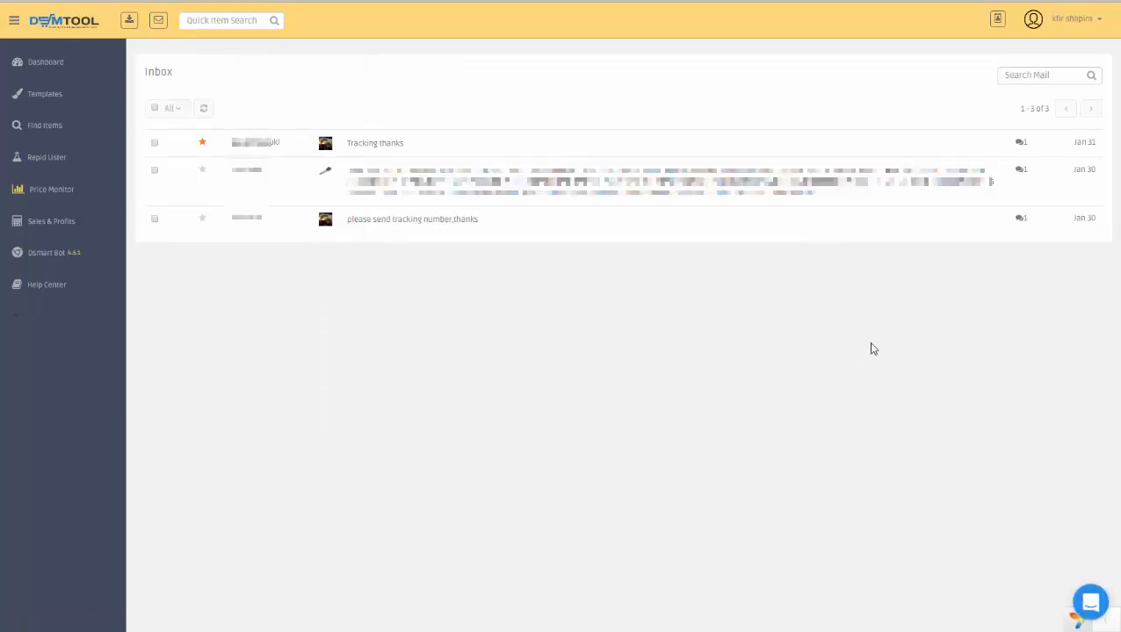